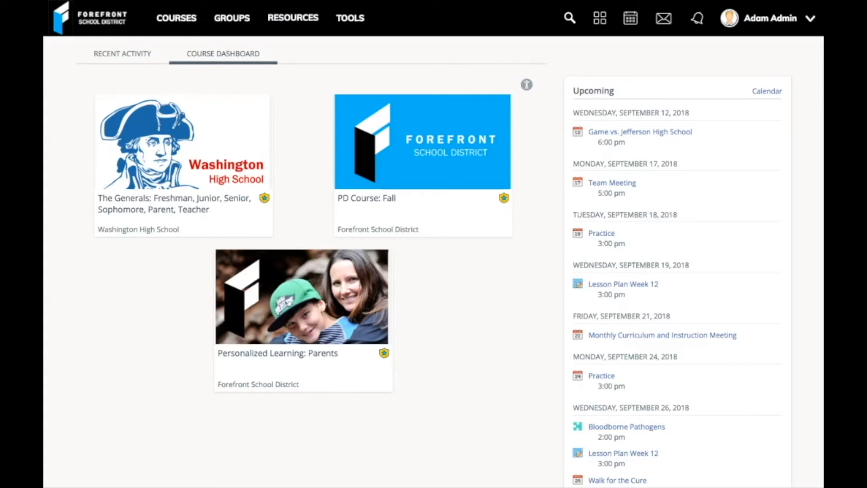
{"action": "mouse_move", "coordinate": [183, 141]}
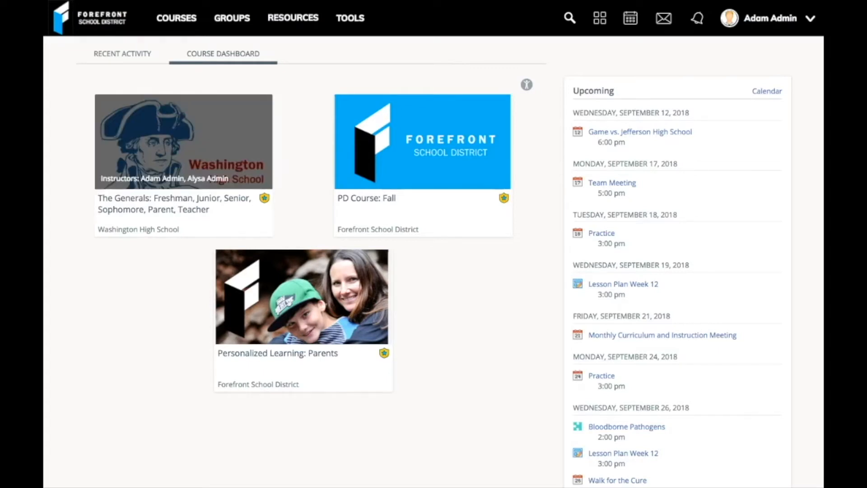
Open The Generals course card from the Course Dashboard
{"action": "left_click", "coordinate": [182, 142]}
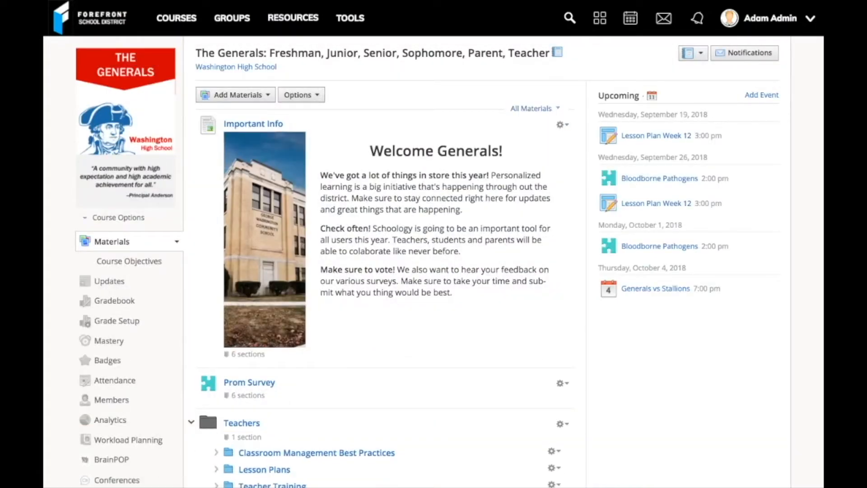
Bring up the Courses dropdown from the top navigation while viewing The Generals
{"action": "scroll", "scroll_direction": "down", "scroll_amount": 3}
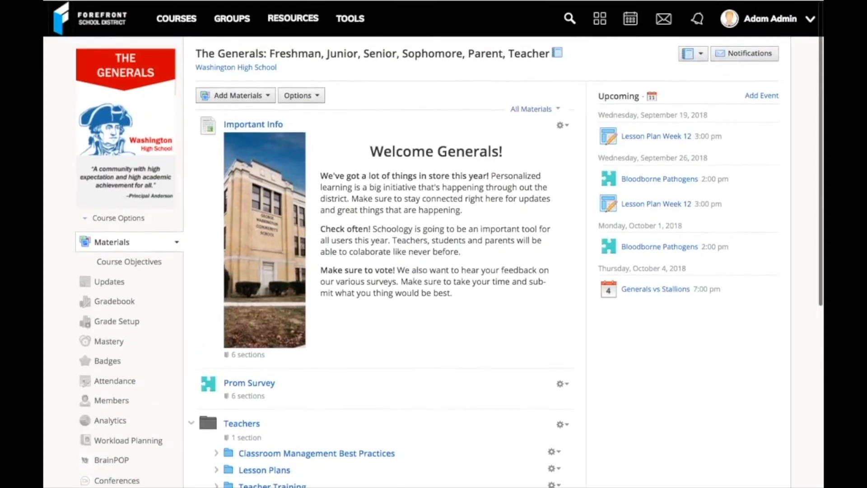
{"action": "left_click", "coordinate": [176, 18]}
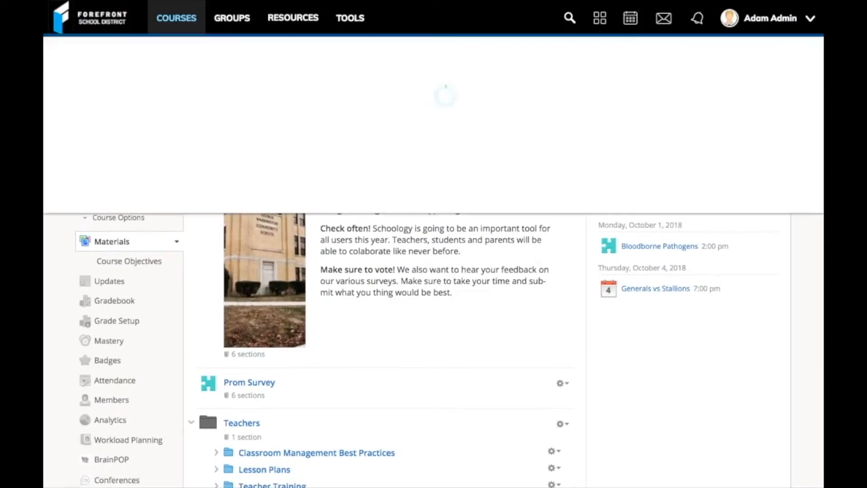
Switch to PD Course: Fall, collapse Week 1 and view the member badges grid
{"action": "left_click", "coordinate": [176, 17]}
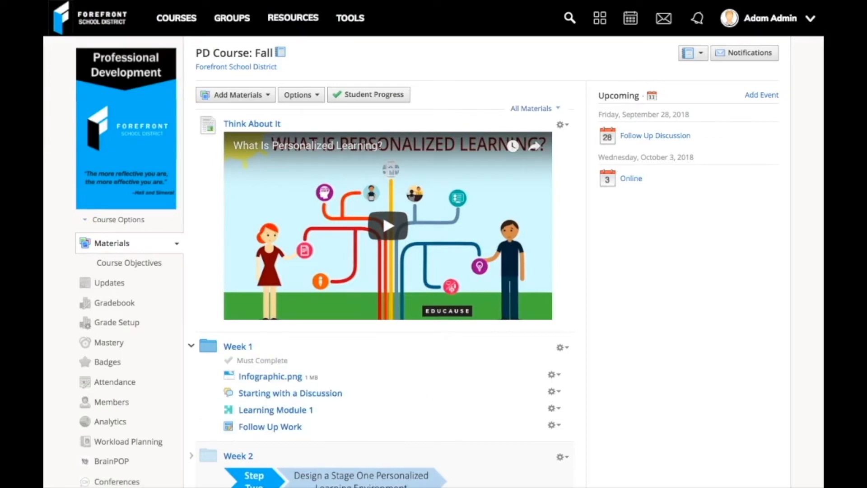
{"action": "left_click", "coordinate": [191, 345]}
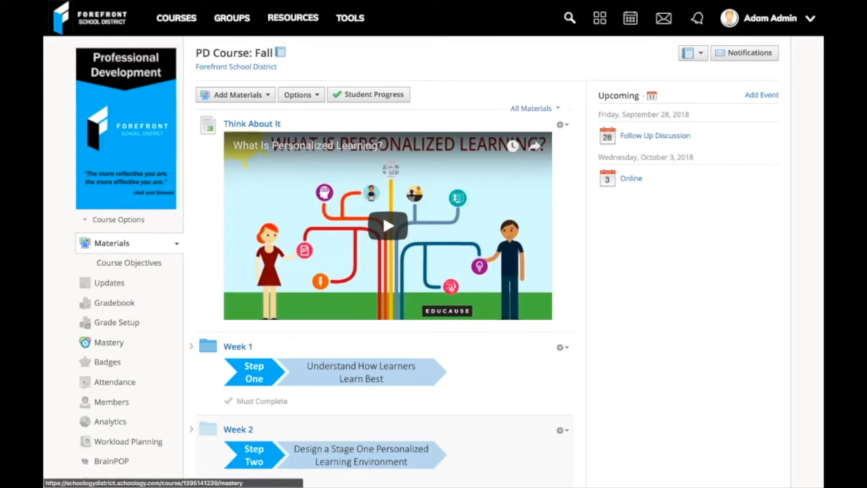
{"action": "left_click", "coordinate": [107, 341]}
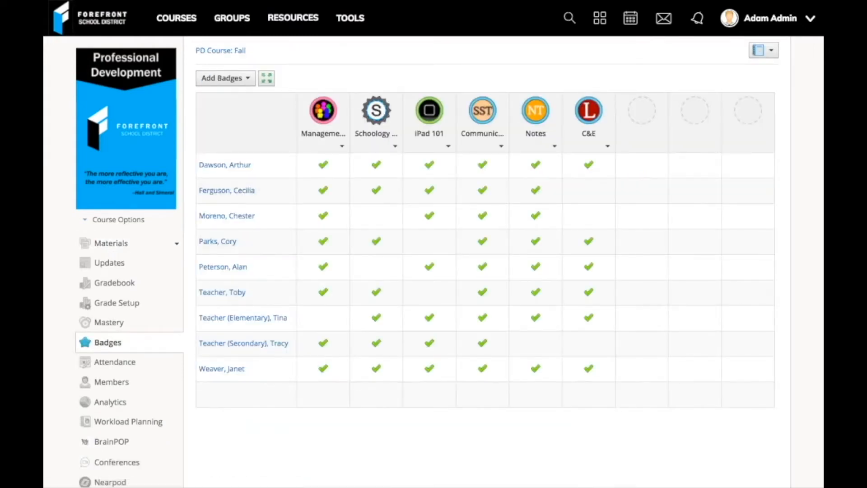
{"action": "left_click", "coordinate": [349, 18]}
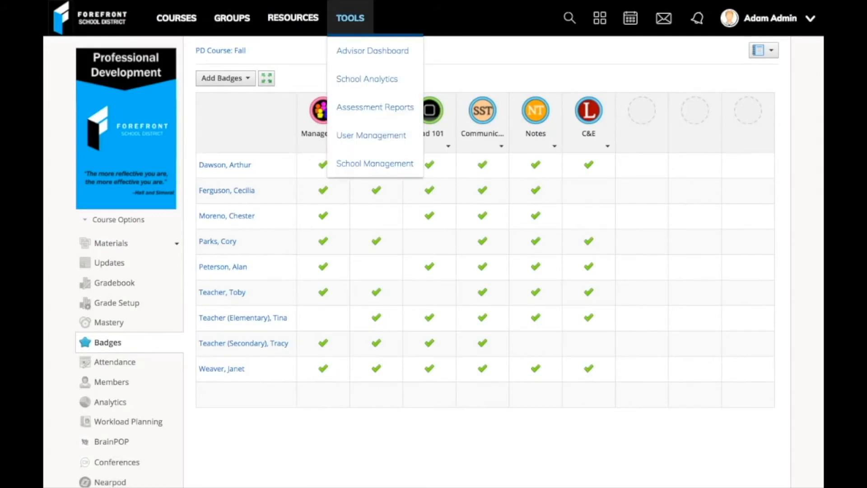
On the Advisor Dashboard, search 'sally' and bring up Sally Student's summary
{"action": "left_click", "coordinate": [372, 50]}
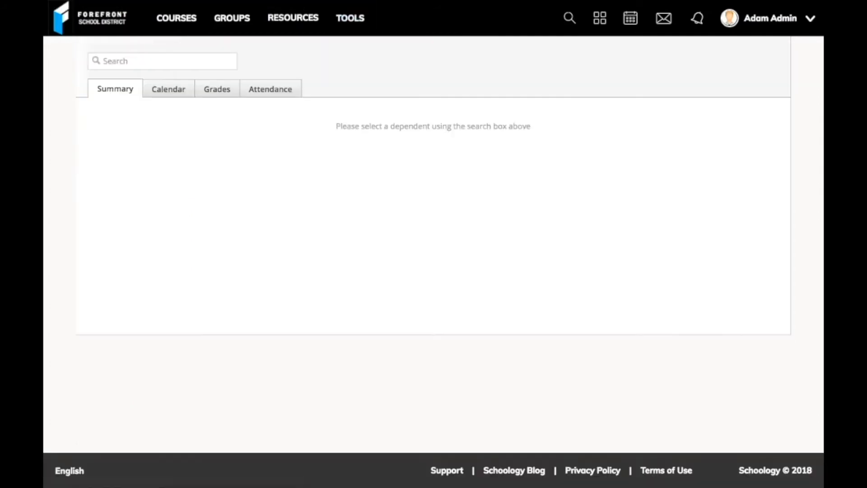
{"action": "left_click", "coordinate": [161, 60]}
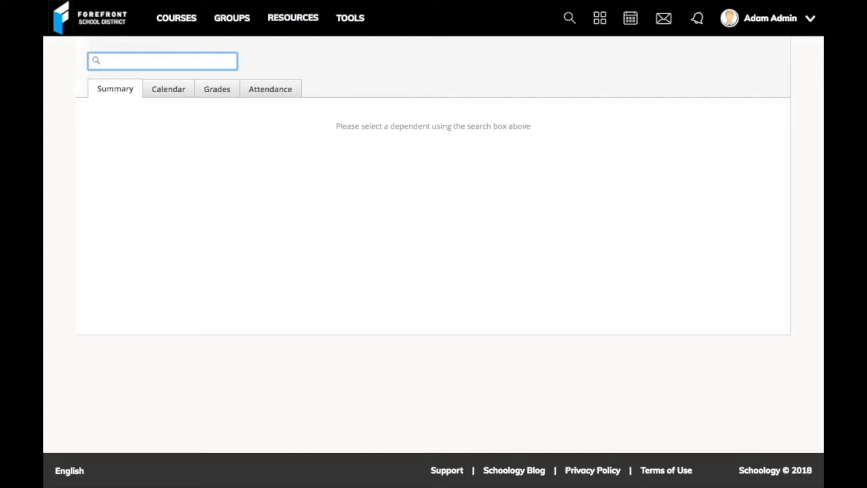
{"action": "type", "text": "sally"}
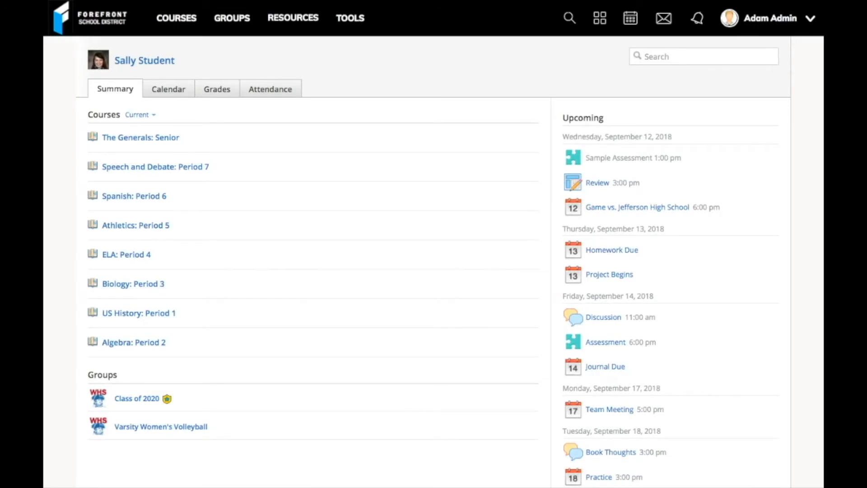
{"action": "scroll", "scroll_direction": "down", "scroll_amount": 3}
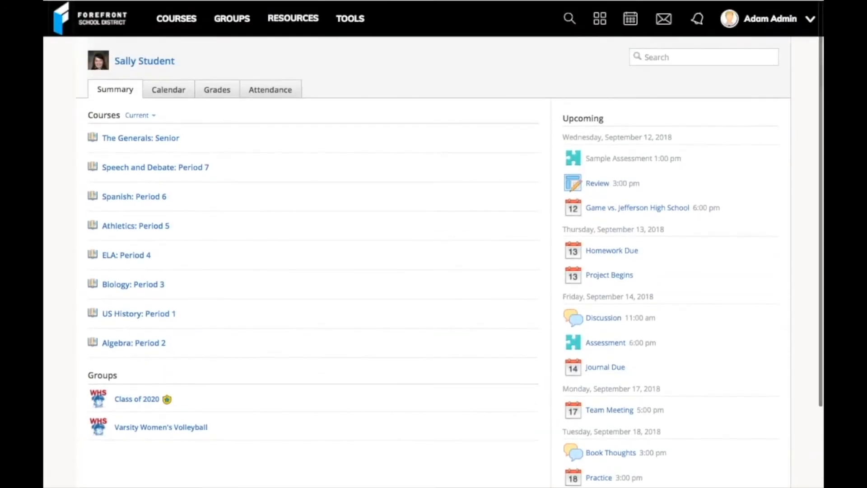
{"action": "mouse_move", "coordinate": [139, 313]}
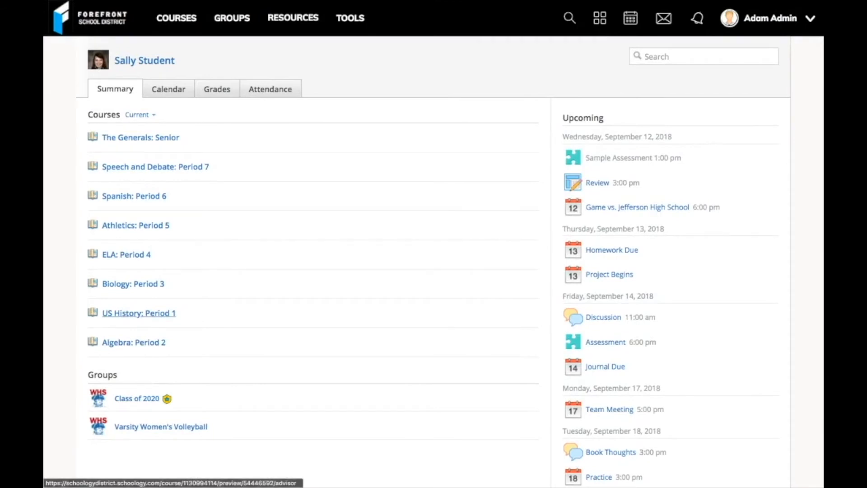
Review Sally's US History: Period 1 grades, then go to the English assessment team resources
{"action": "left_click", "coordinate": [139, 314]}
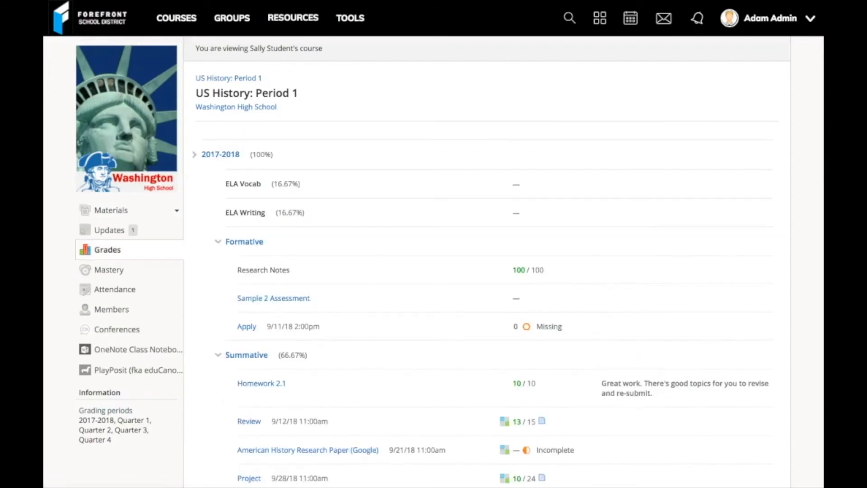
{"action": "scroll", "scroll_direction": "down", "scroll_amount": 3}
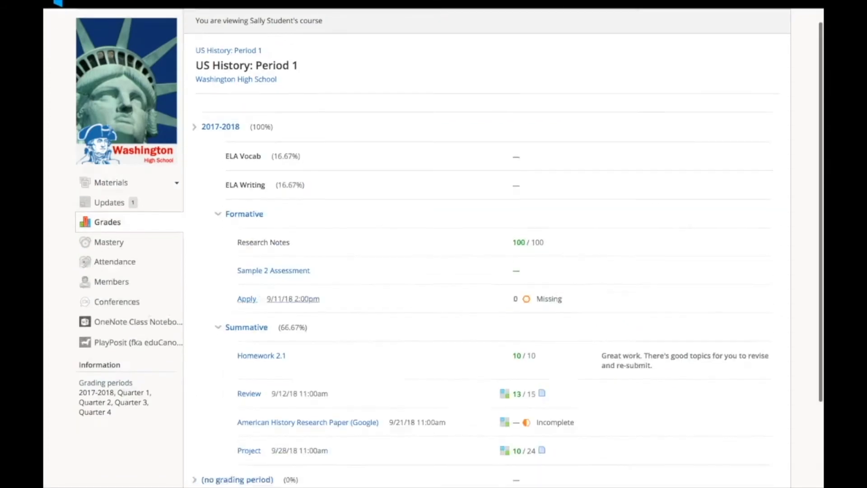
{"action": "scroll", "scroll_direction": "down", "scroll_amount": 3}
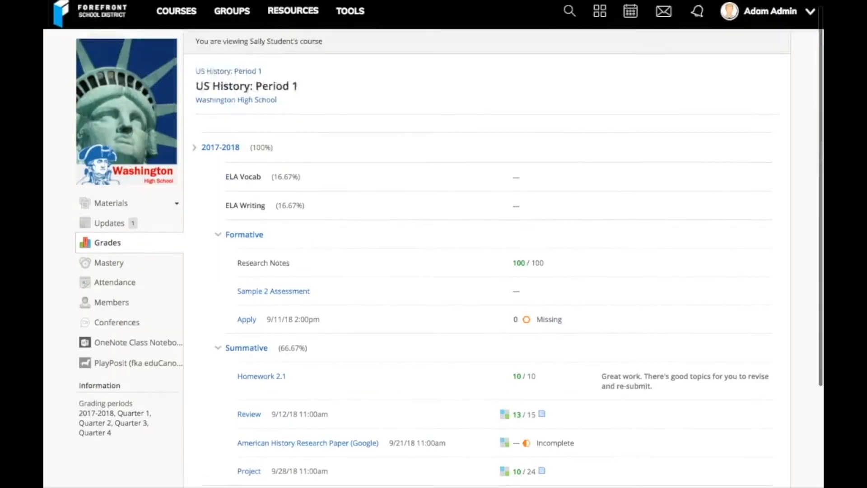
{"action": "scroll", "scroll_direction": "down", "scroll_amount": 3}
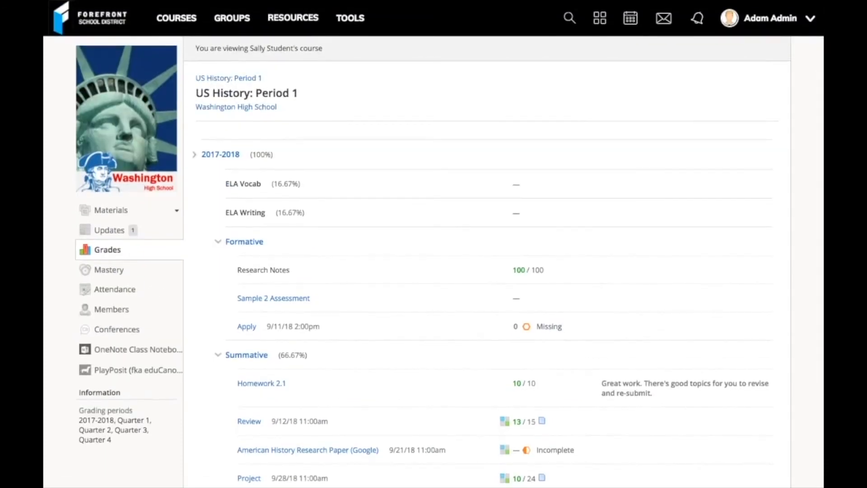
{"action": "left_click", "coordinate": [293, 18]}
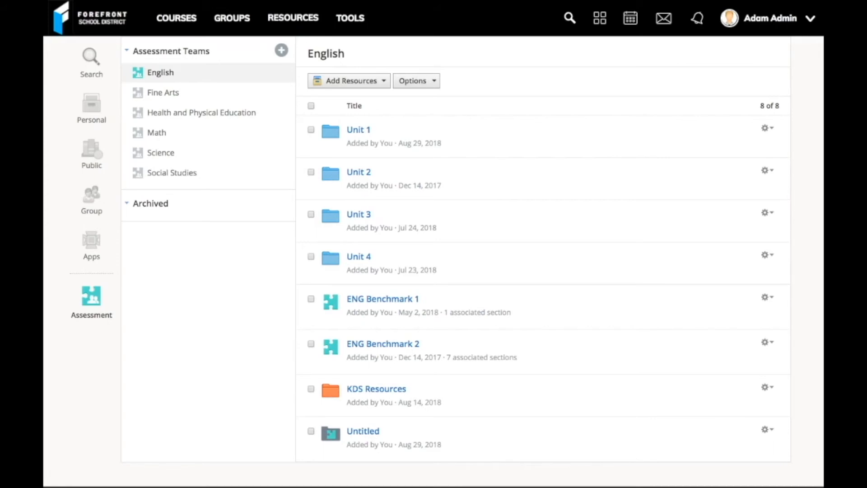
{"action": "left_click", "coordinate": [766, 297]}
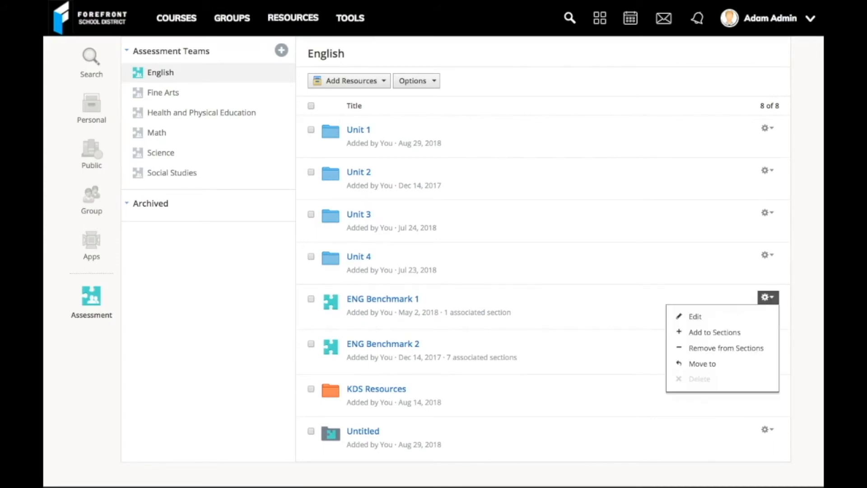
{"action": "left_click", "coordinate": [714, 332]}
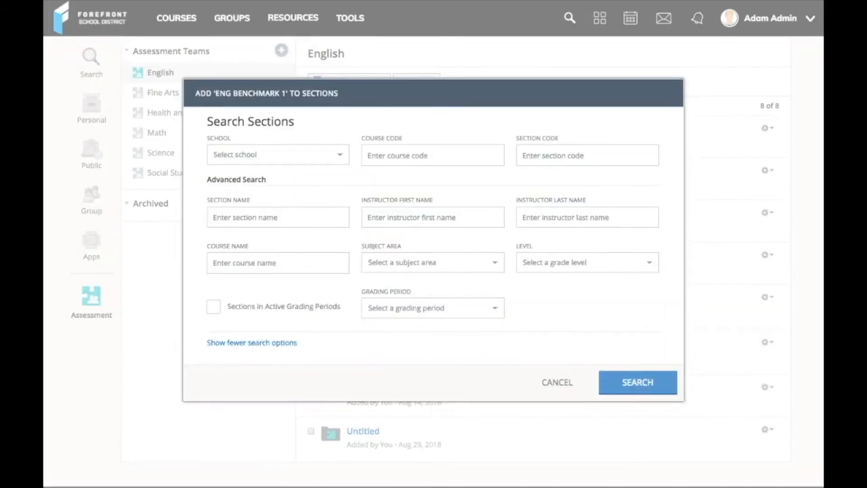
{"action": "left_click", "coordinate": [637, 382]}
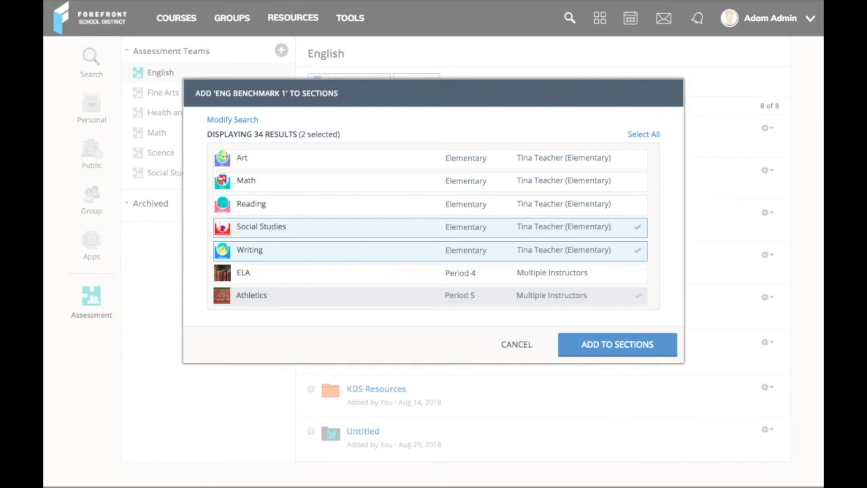
{"action": "left_click", "coordinate": [350, 18]}
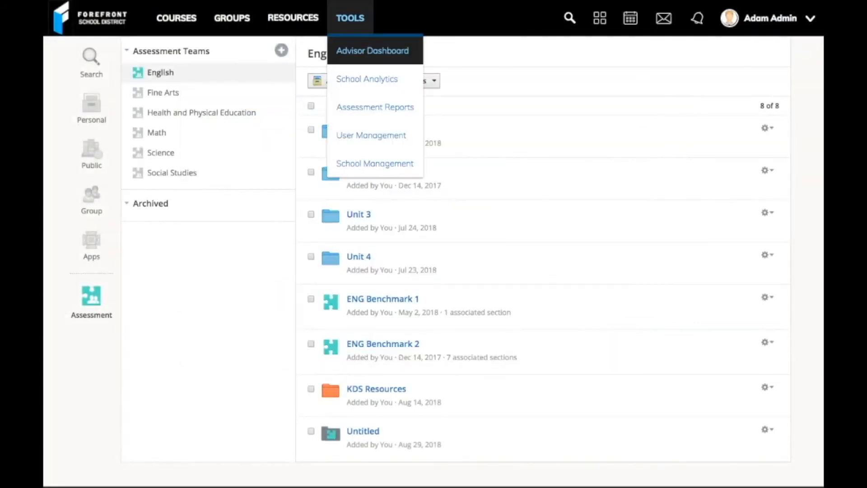
View the Benchmark 2 summary report from Assessment Reports and show all learning objectives
{"action": "left_click", "coordinate": [373, 107]}
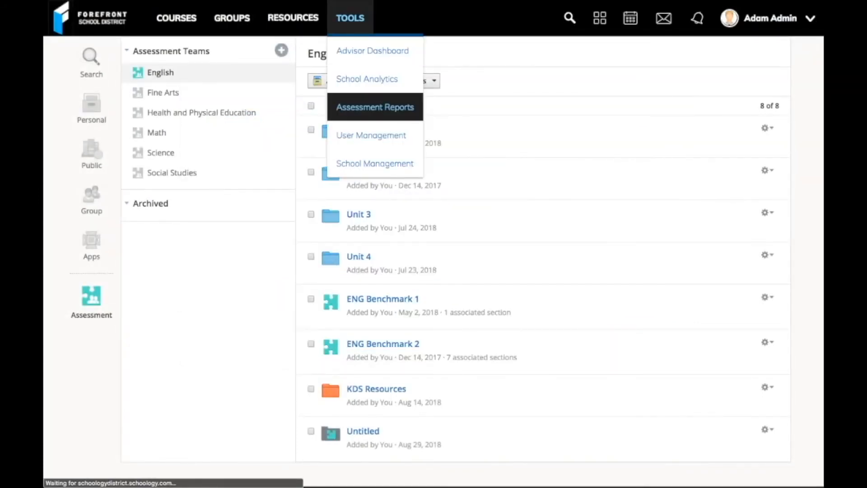
{"action": "left_click", "coordinate": [374, 107]}
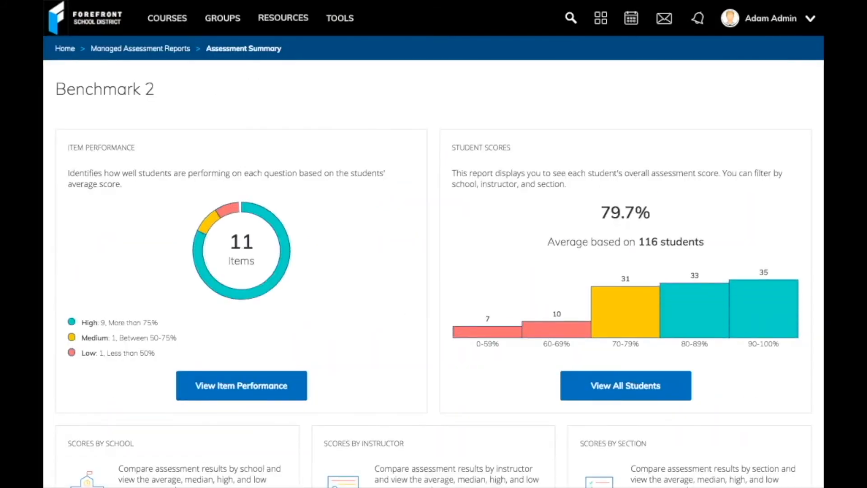
{"action": "scroll", "scroll_direction": "down", "scroll_amount": 3}
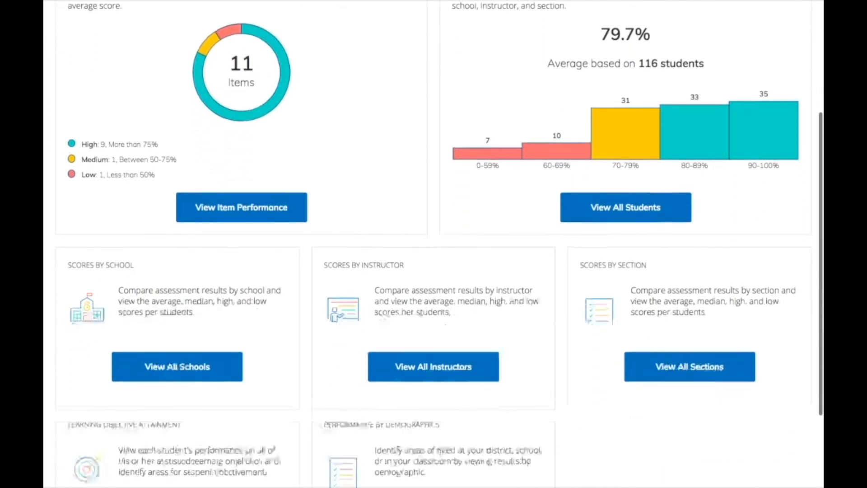
{"action": "scroll", "scroll_direction": "down", "scroll_amount": 3}
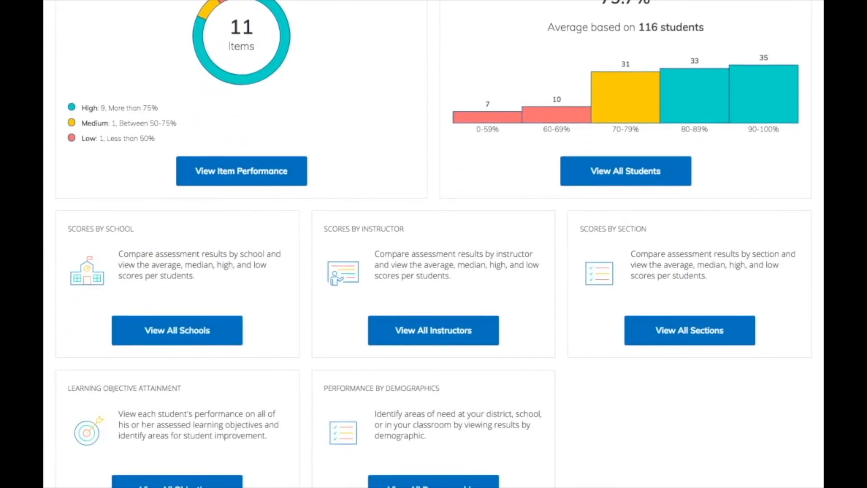
{"action": "scroll", "scroll_direction": "down", "scroll_amount": 3}
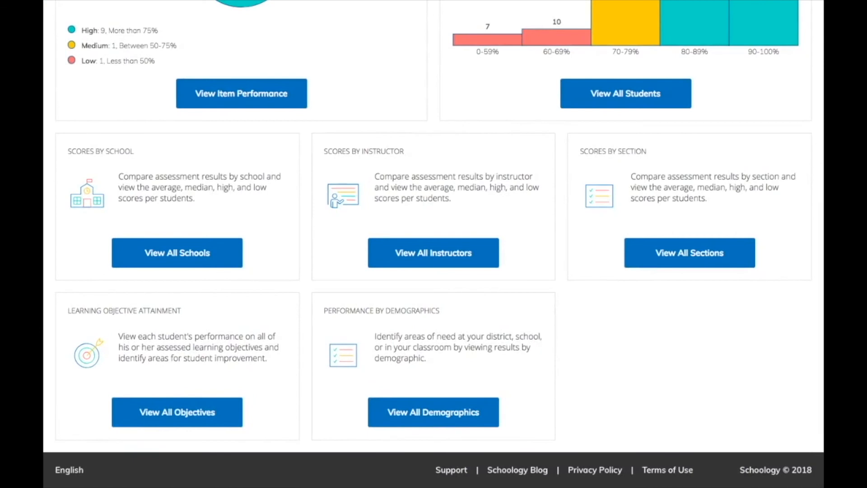
{"action": "left_click", "coordinate": [176, 412]}
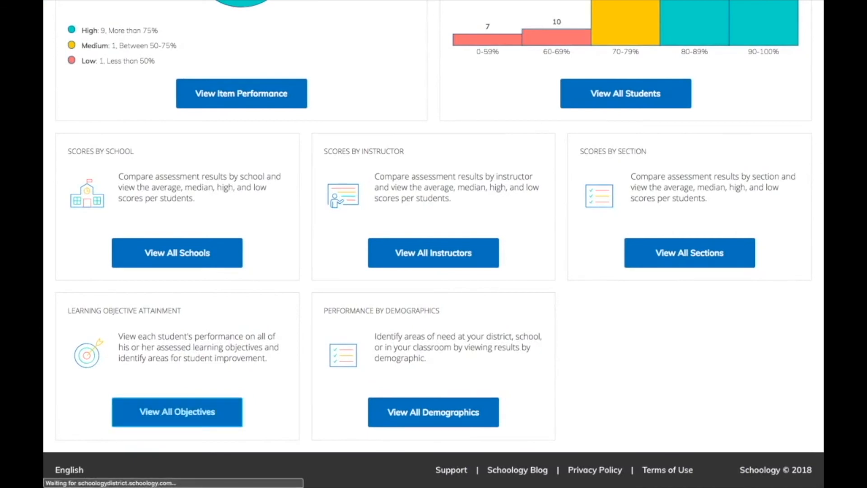